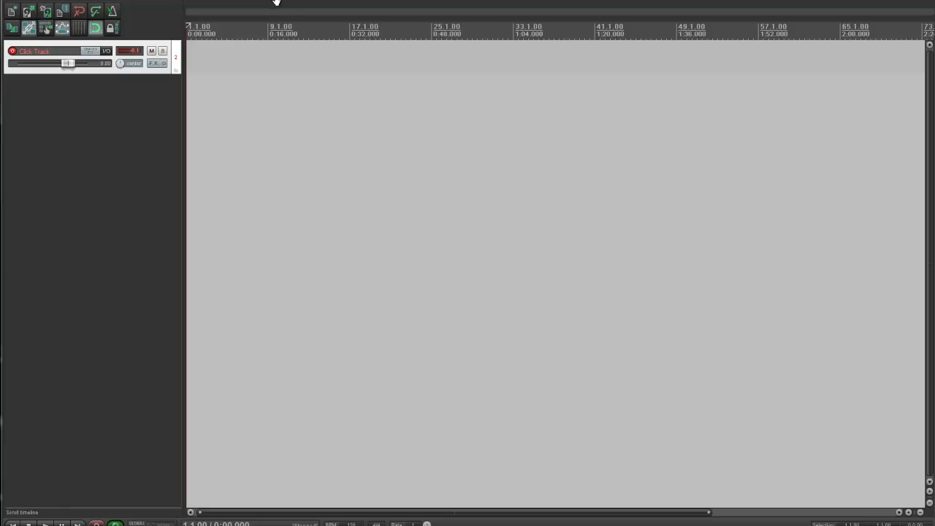
mouse_move(69, 62)
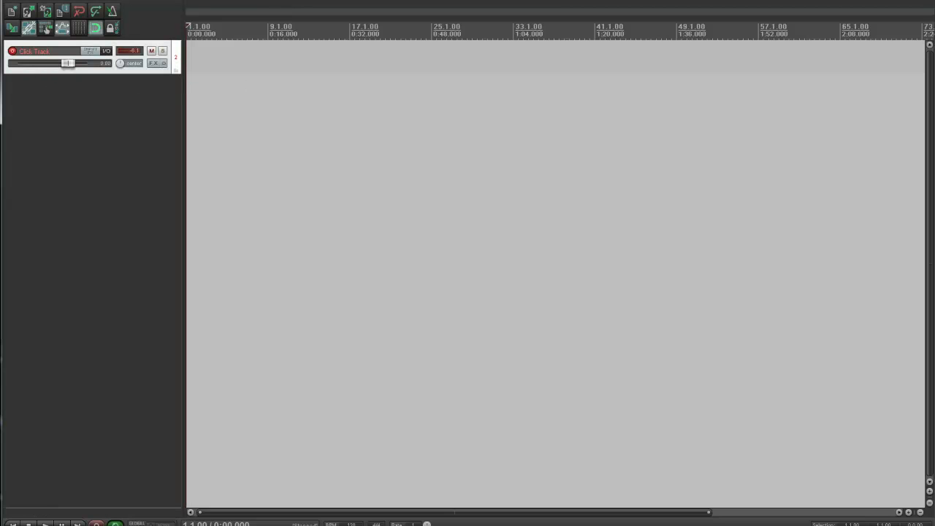
Open the Insert menu from REAPER's menu bar.
click(113, 7)
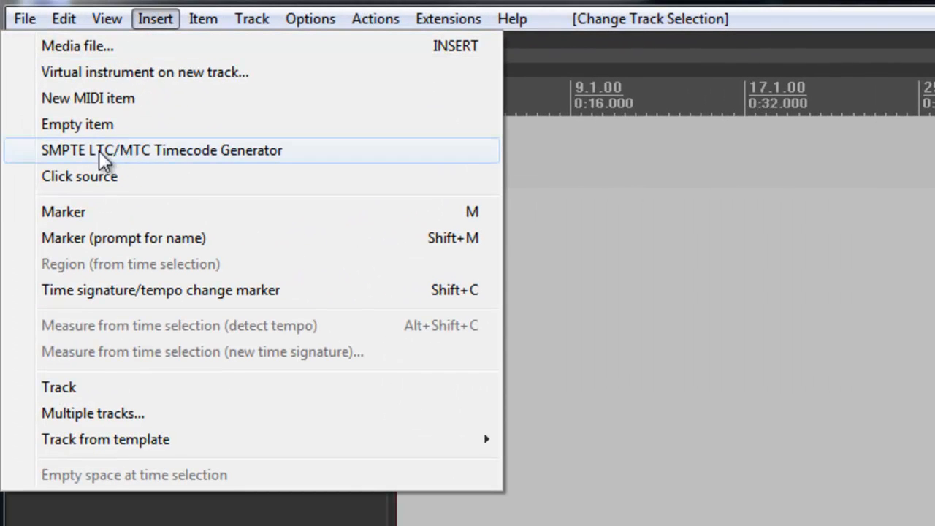
Insert a Click source item at the start of the Click Track.
click(79, 176)
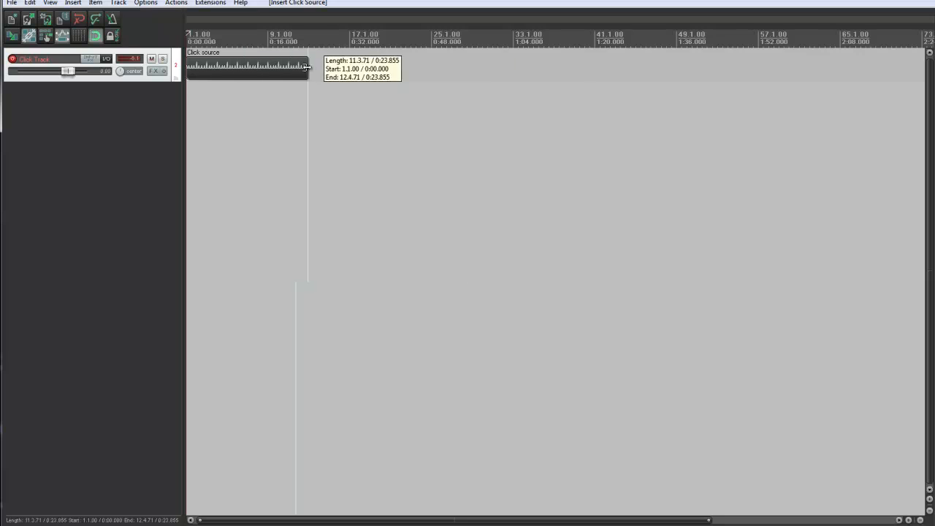
drag(306, 65, 719, 65)
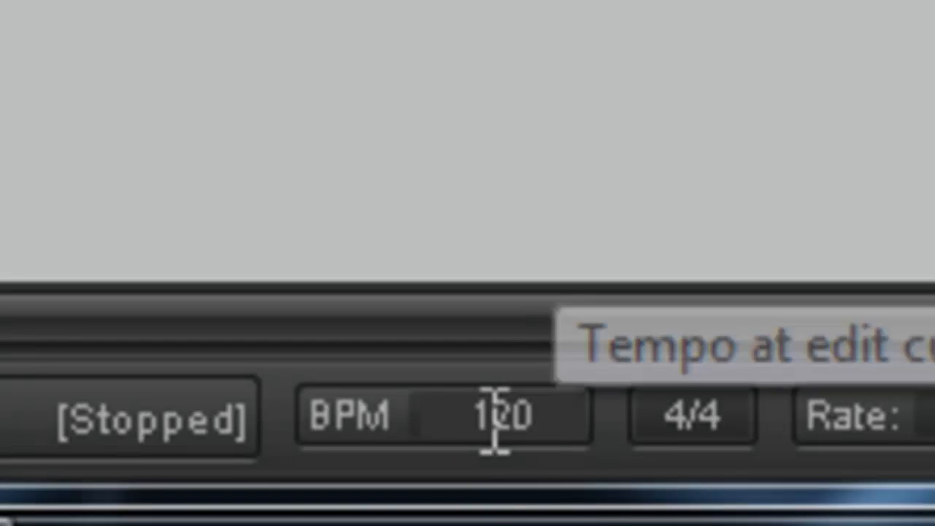
double_click(500, 416)
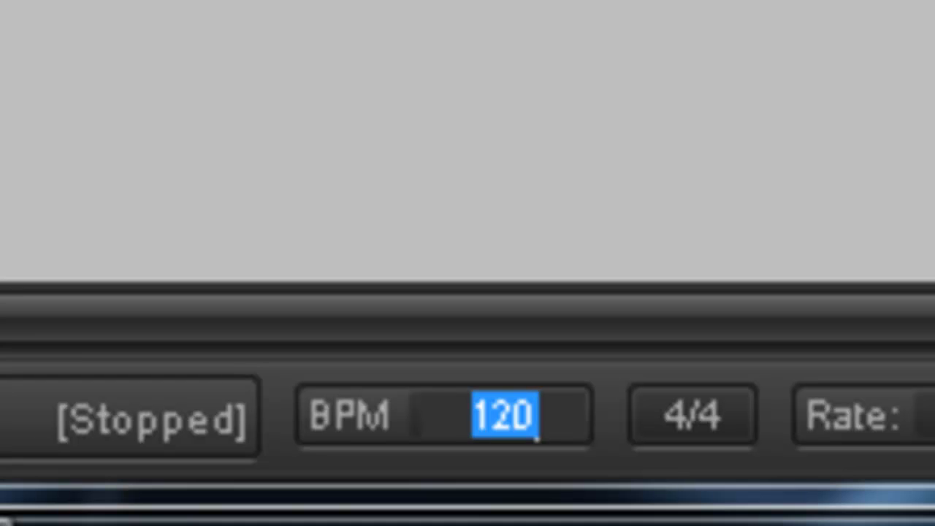
mouse_move(644, 180)
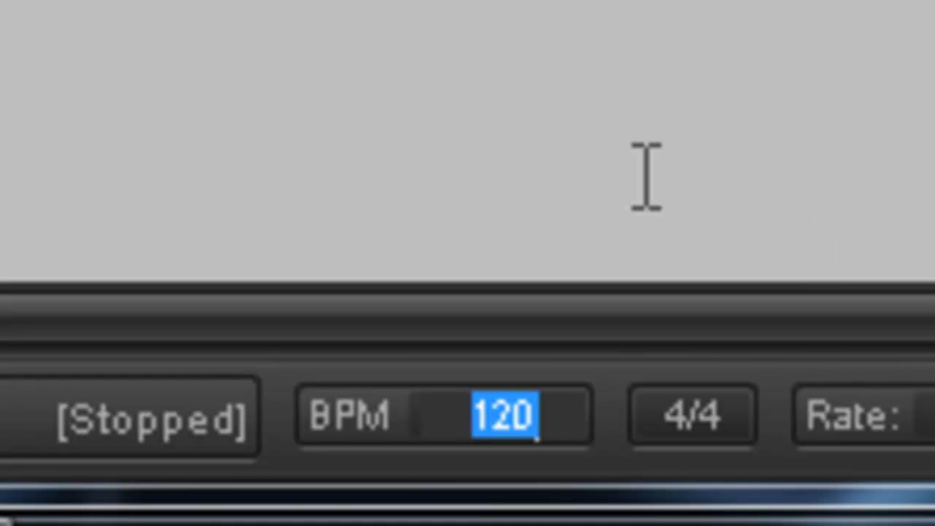
text(150)
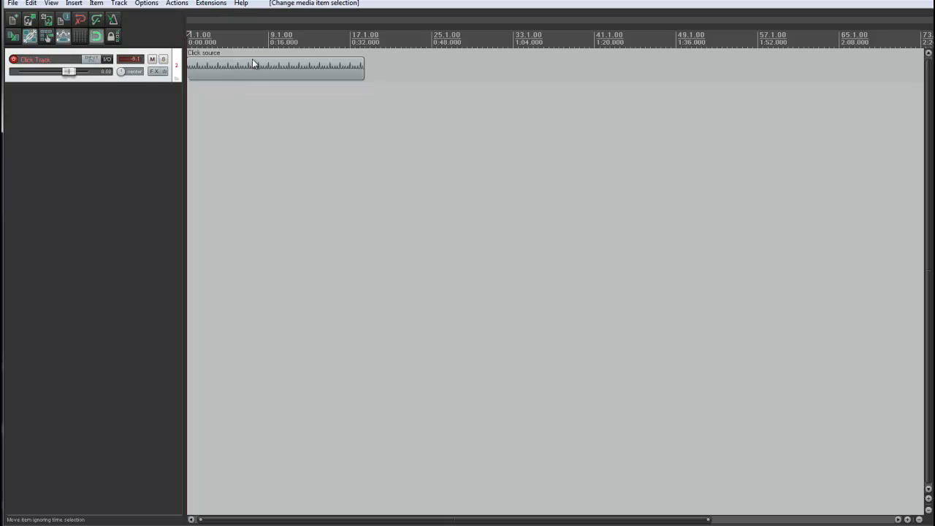
mouse_move(256, 75)
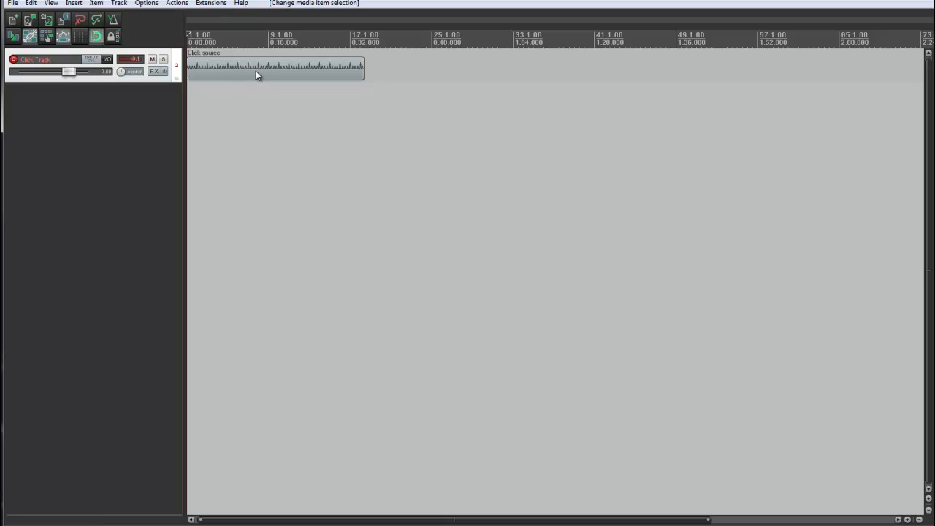
Bring up the Click source item's context menu to reach Source properties.
right_click(255, 69)
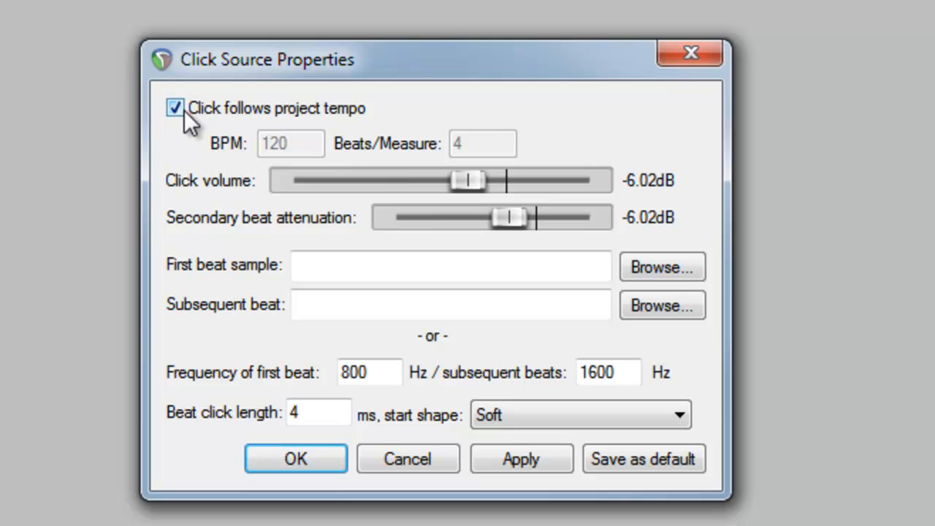
Set the click BPM to 120, keep it following project tempo, confirm, and deselect the item.
click(176, 108)
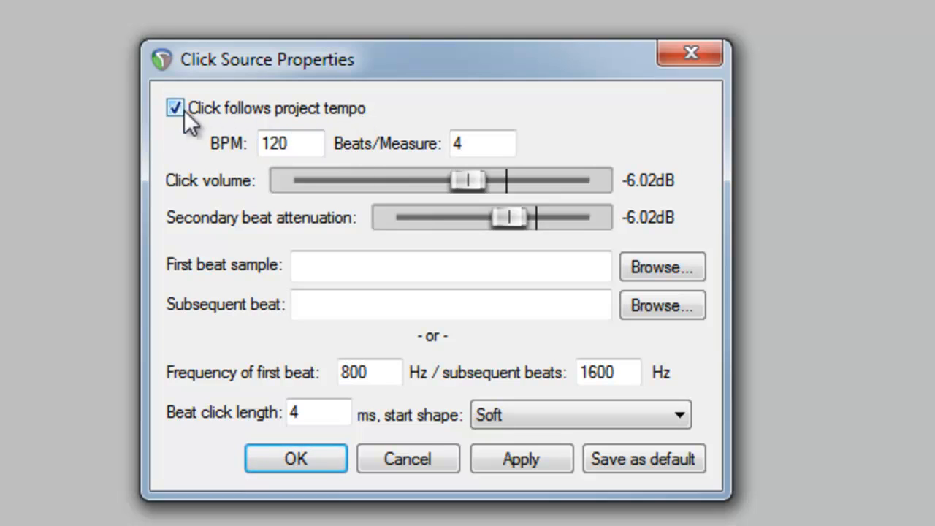
click(175, 108)
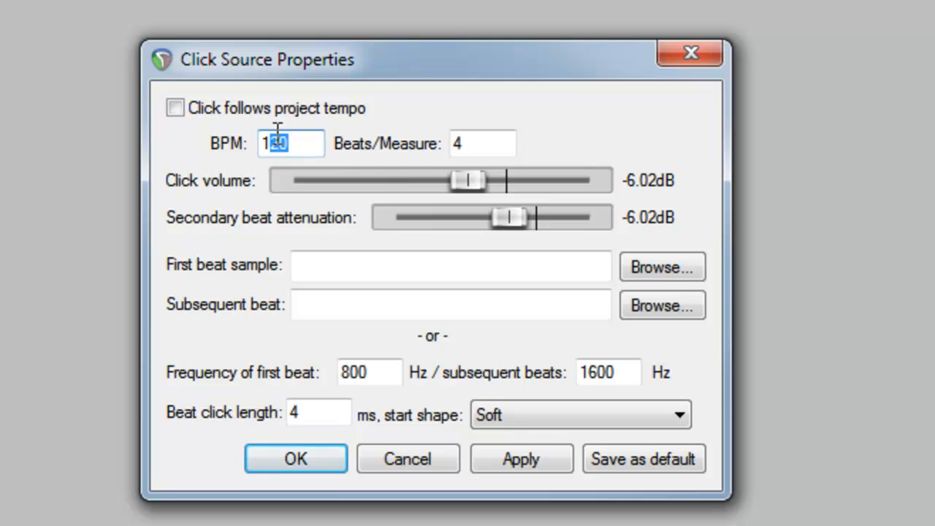
text(120)
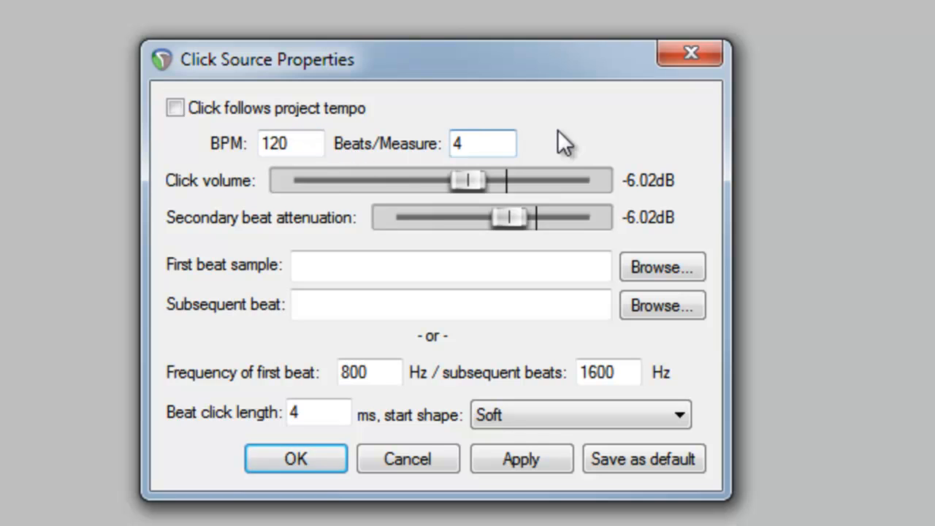
click(175, 108)
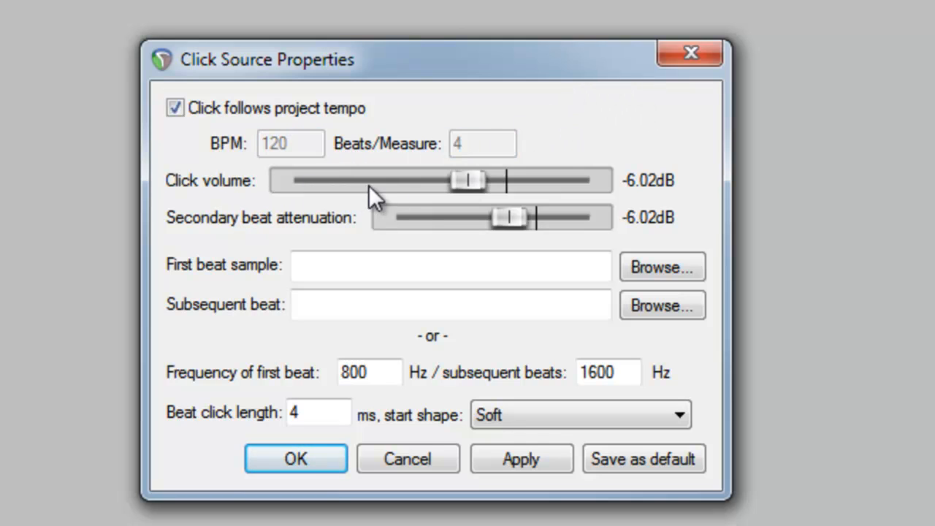
click(450, 265)
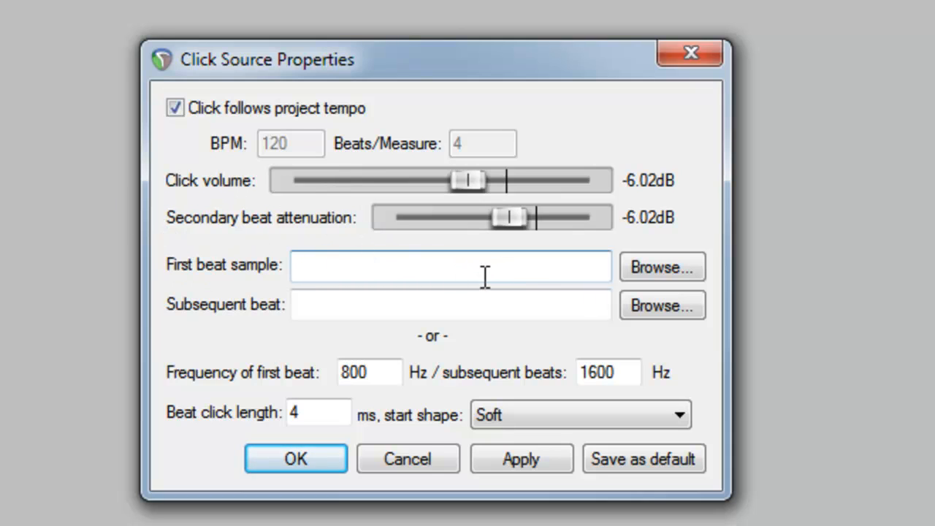
click(295, 459)
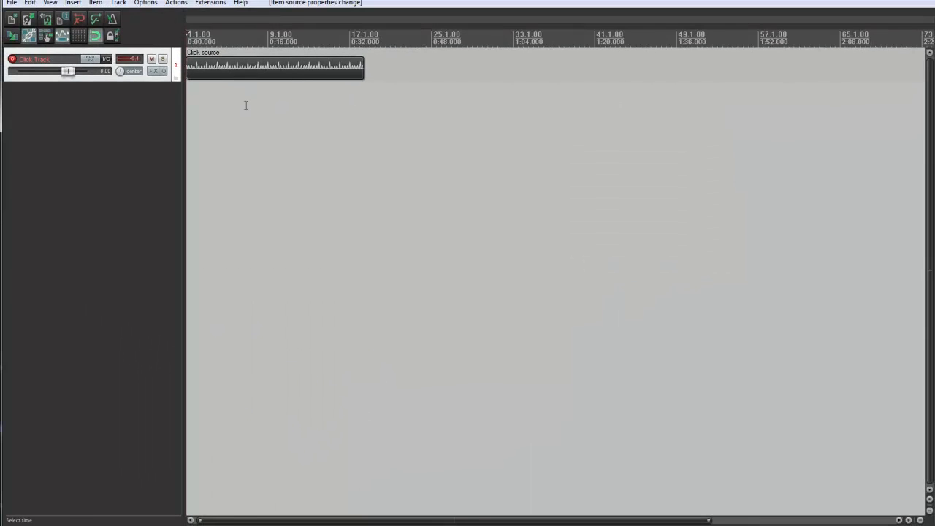
click(274, 66)
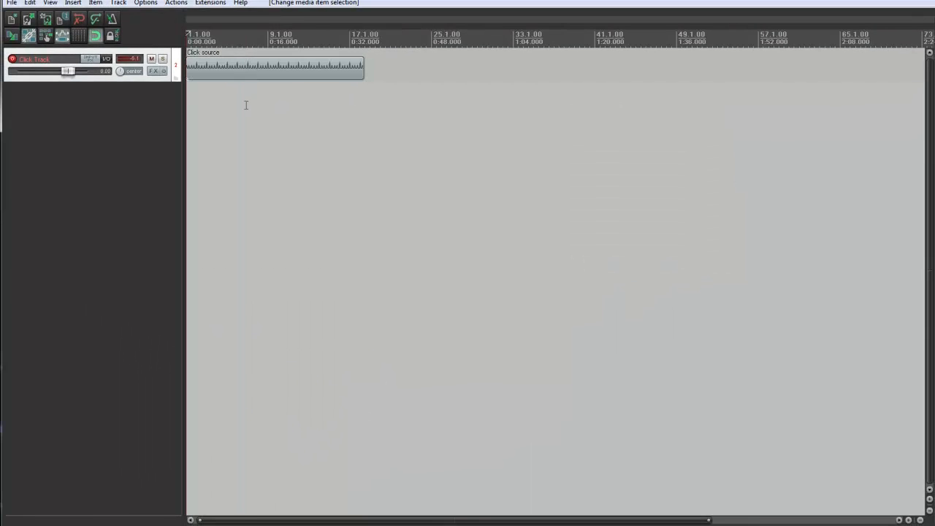